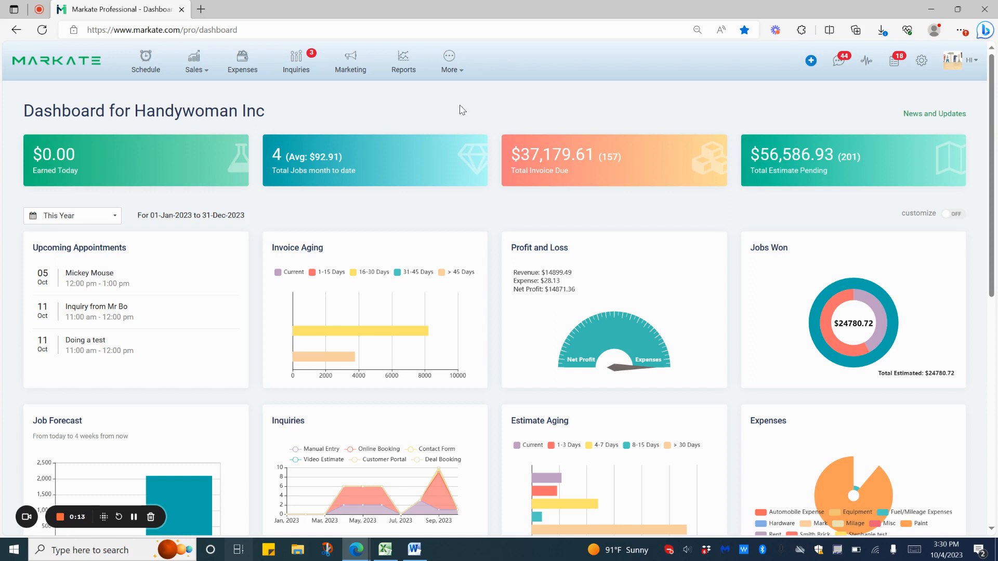
Go to the Add-ons page from the More menu and scroll to the Ask For Review card
left_click(449, 60)
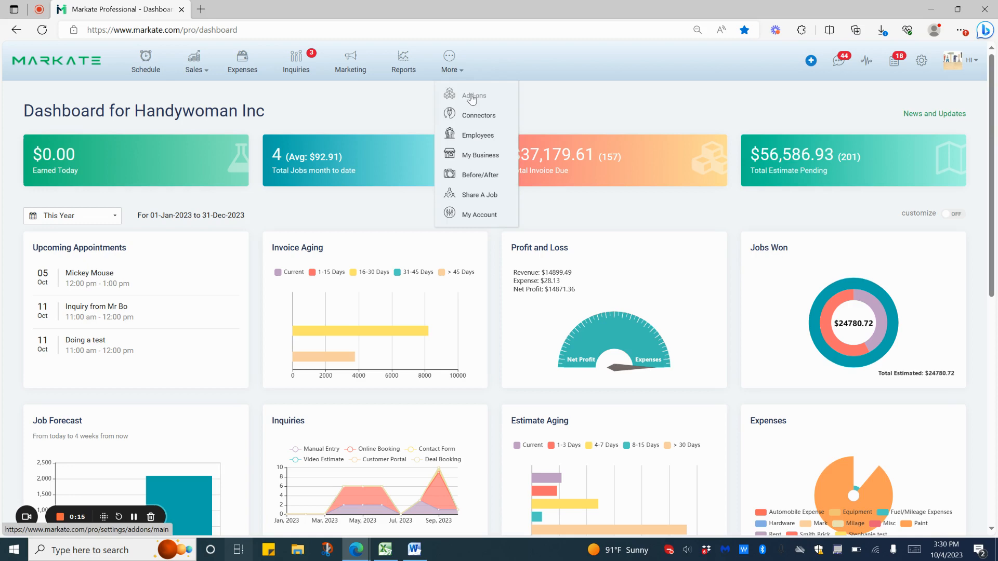
left_click(473, 96)
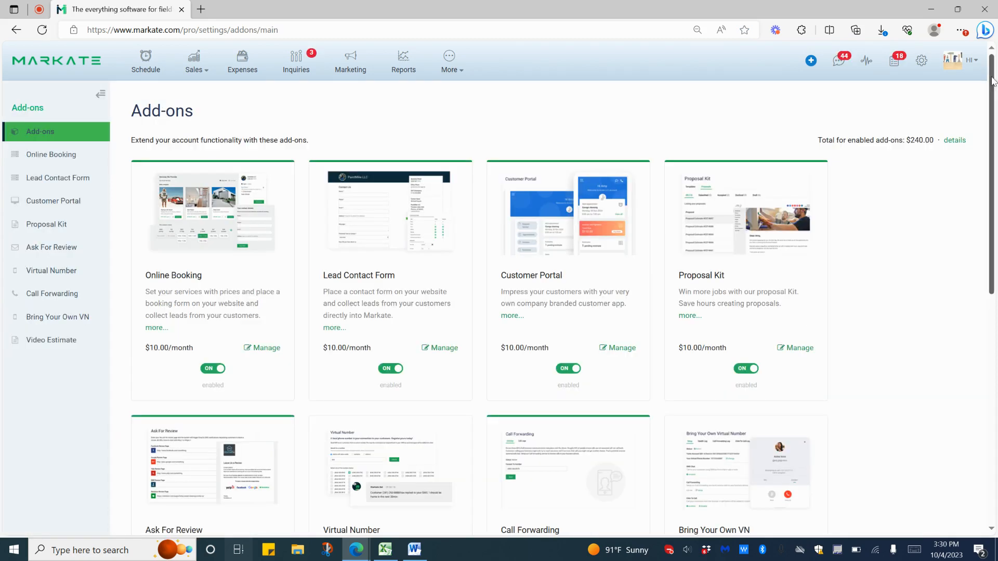
scroll("down", 3)
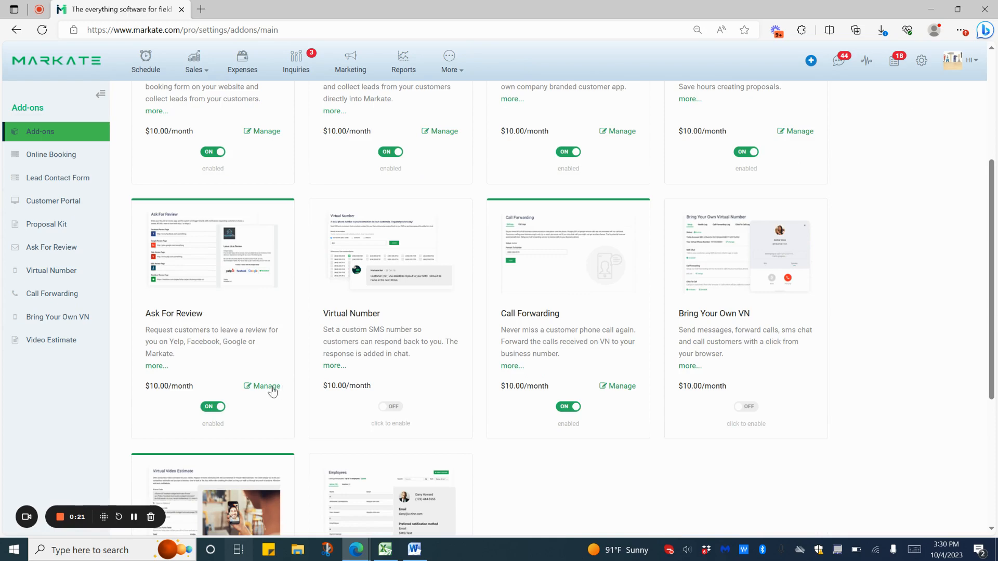
Manage Ask For Review and scroll through its Google, Facebook and website review link fields
left_click(266, 386)
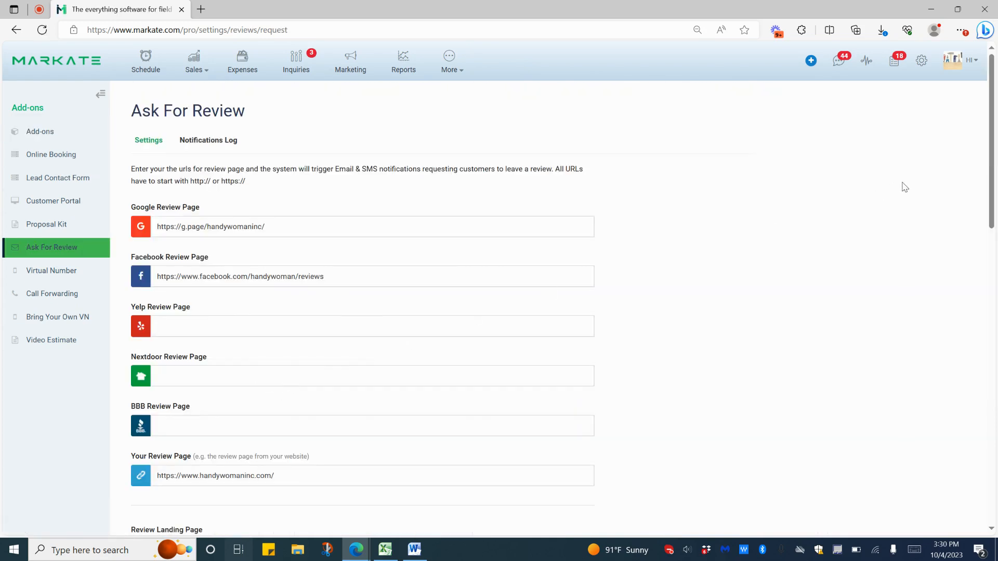
scroll("down", 3)
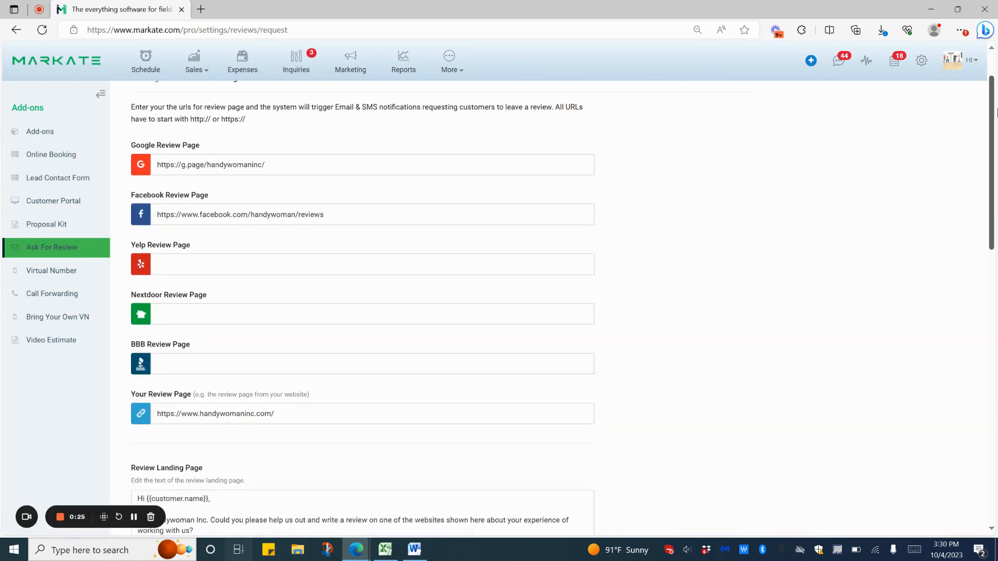
scroll("down", 3)
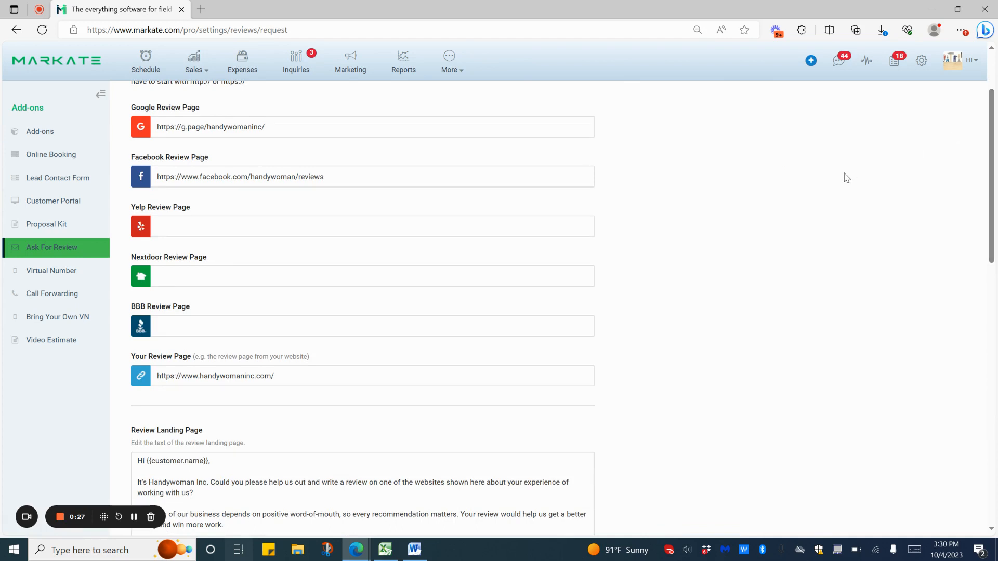
mouse_move(640, 222)
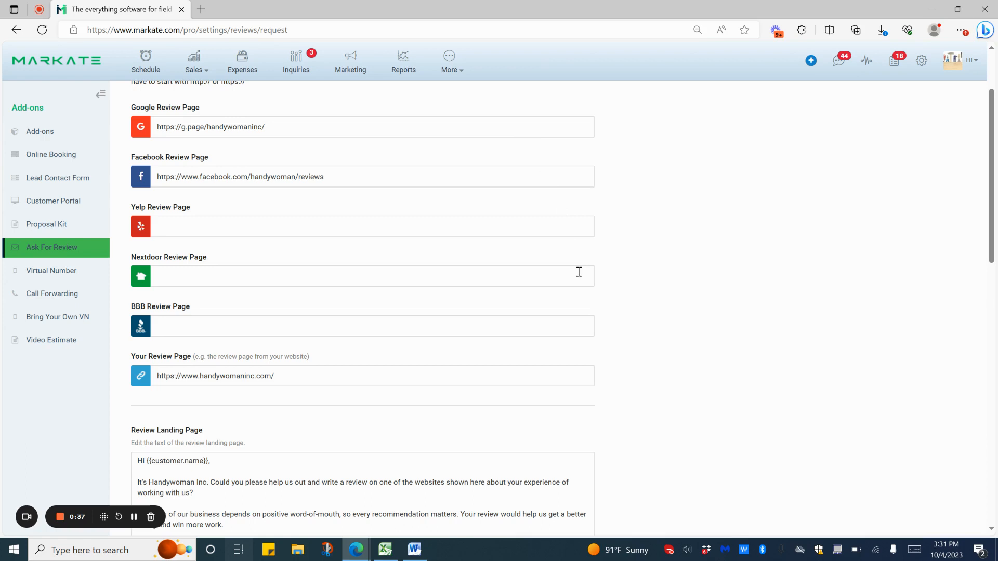
mouse_move(410, 346)
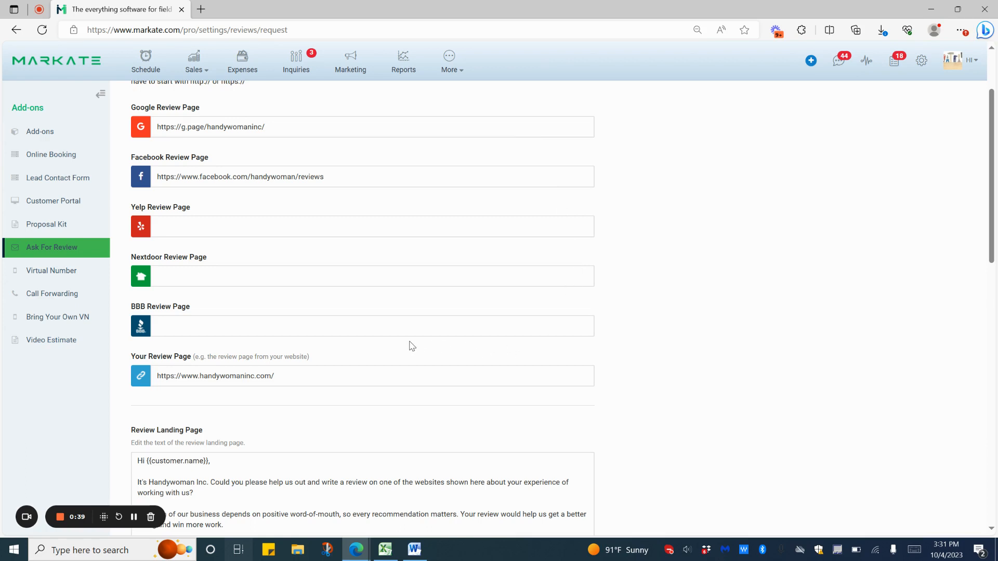
mouse_move(412, 394)
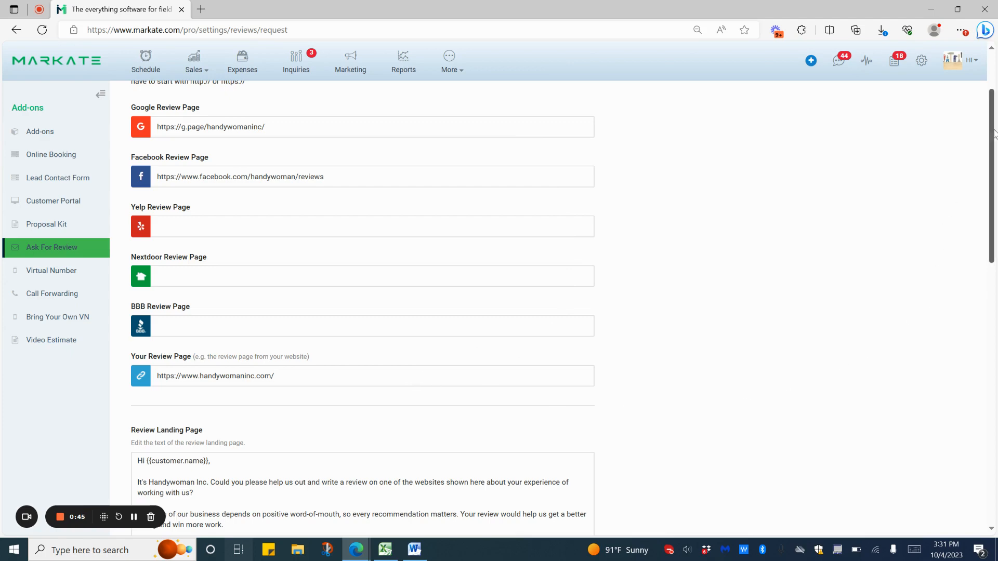
scroll("down", 3)
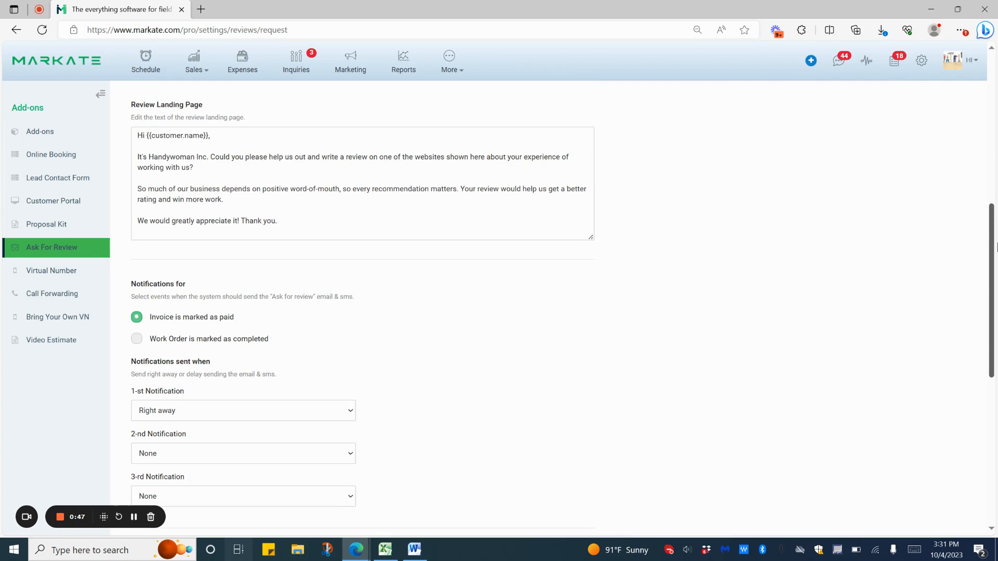
scroll("down", 3)
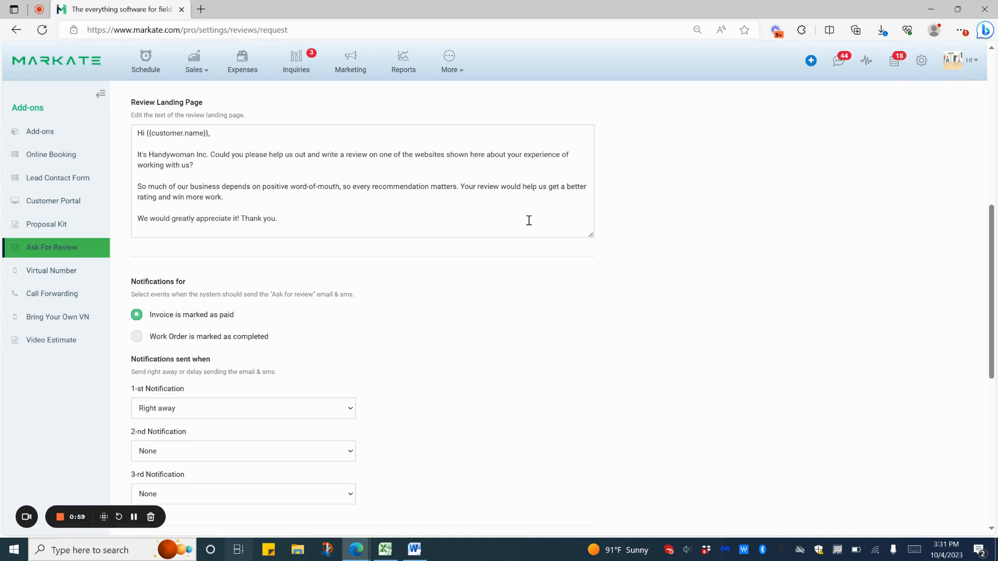
mouse_move(983, 243)
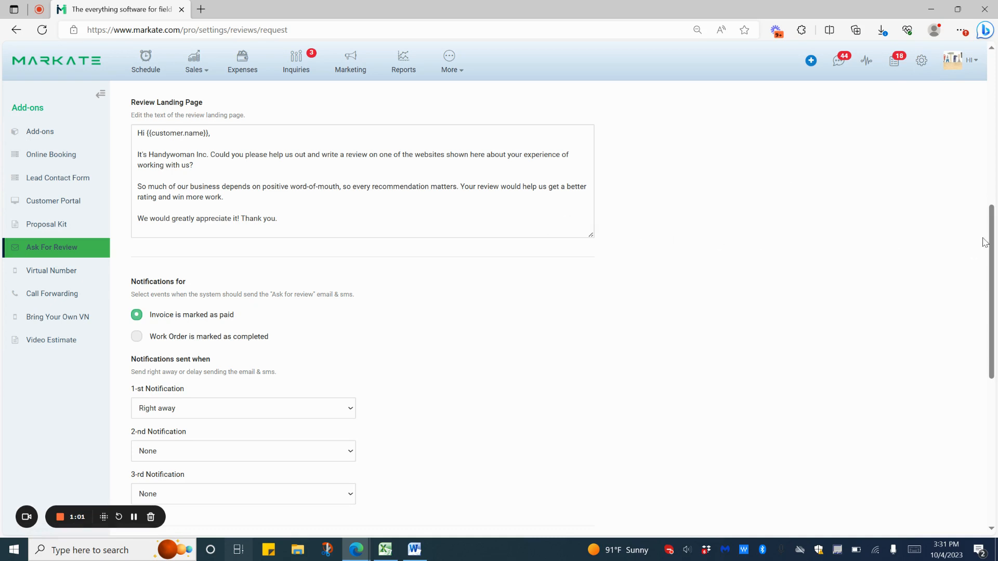
scroll("down", 3)
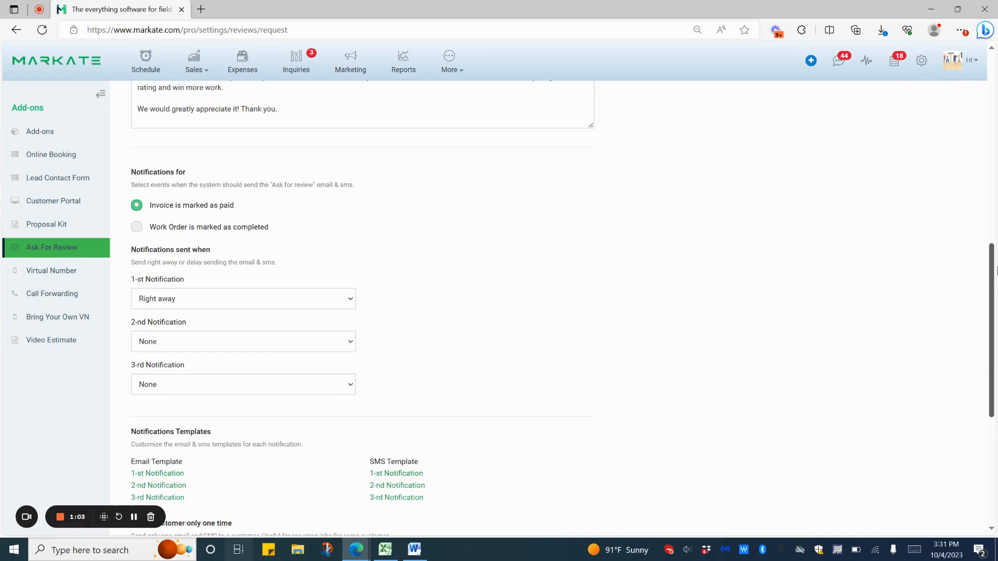
scroll("down", 3)
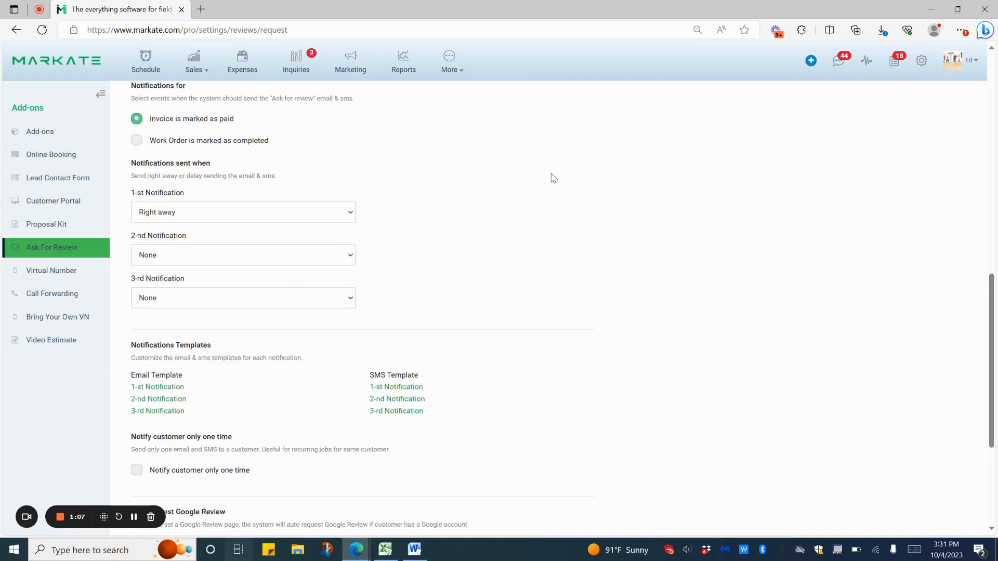
mouse_move(487, 164)
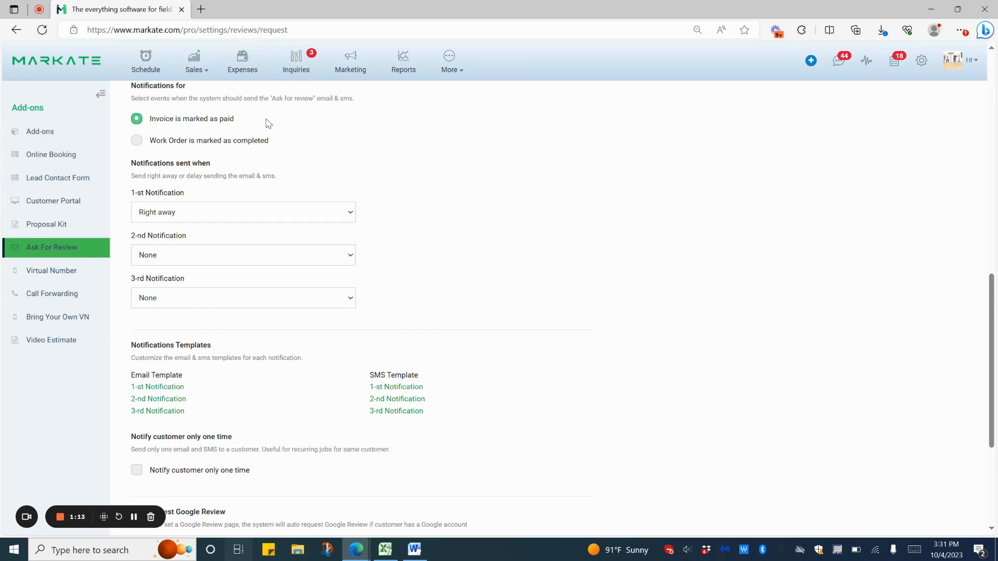
mouse_move(295, 145)
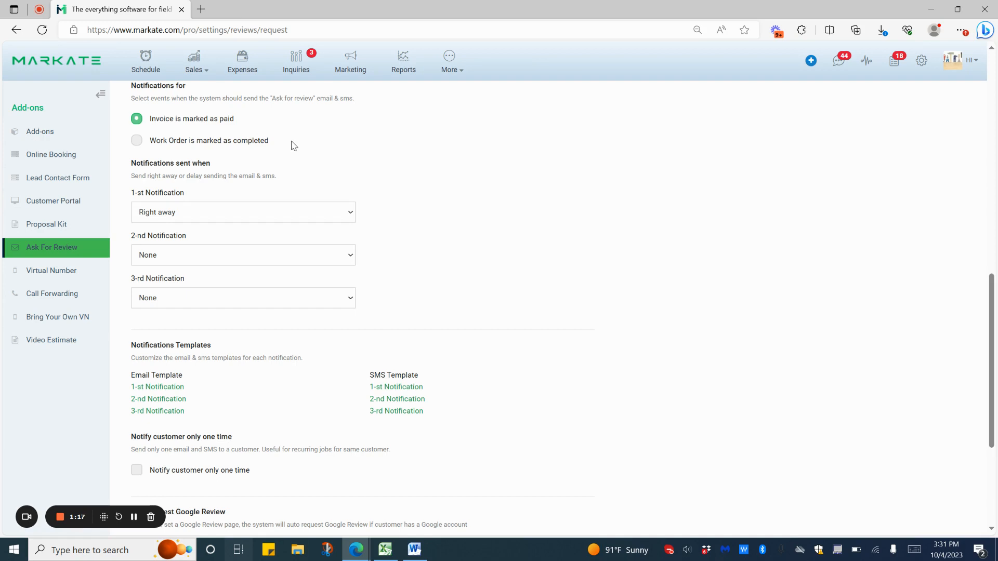
mouse_move(342, 196)
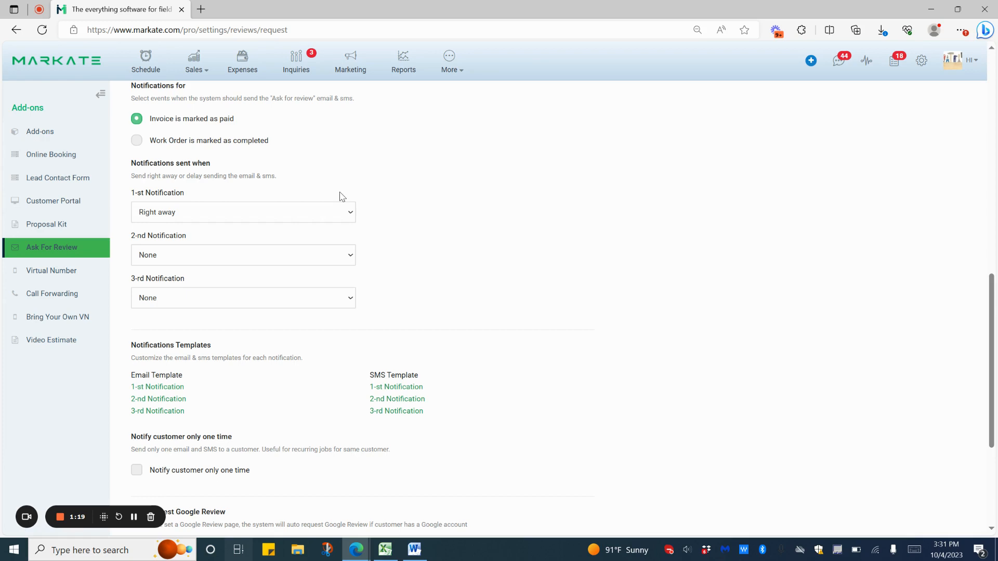
mouse_move(336, 196)
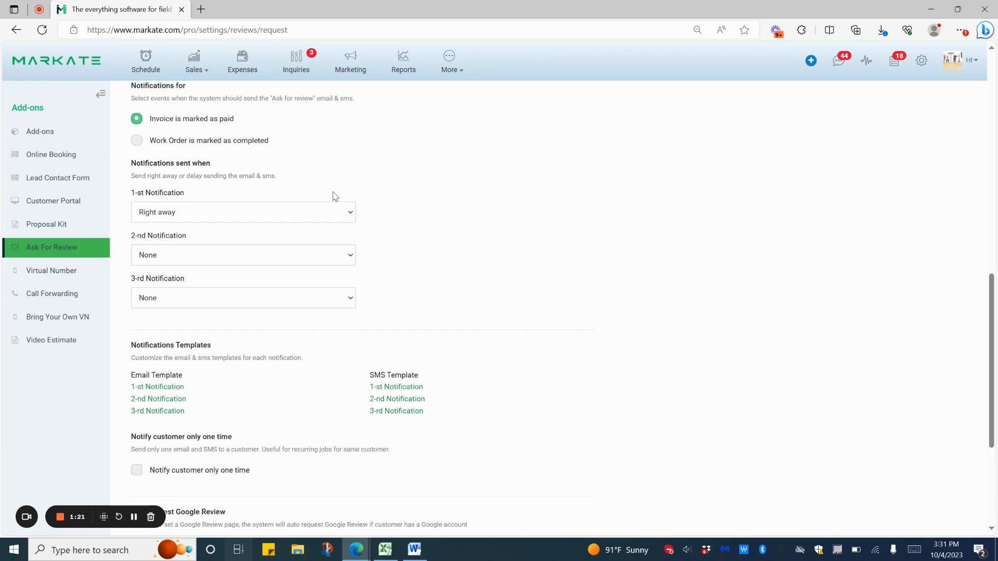
mouse_move(335, 218)
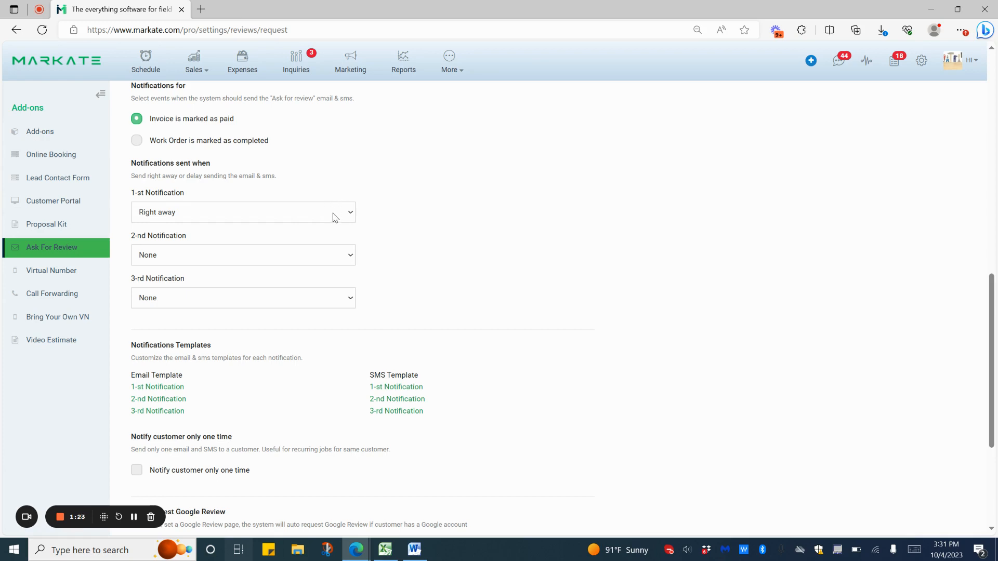
mouse_move(327, 259)
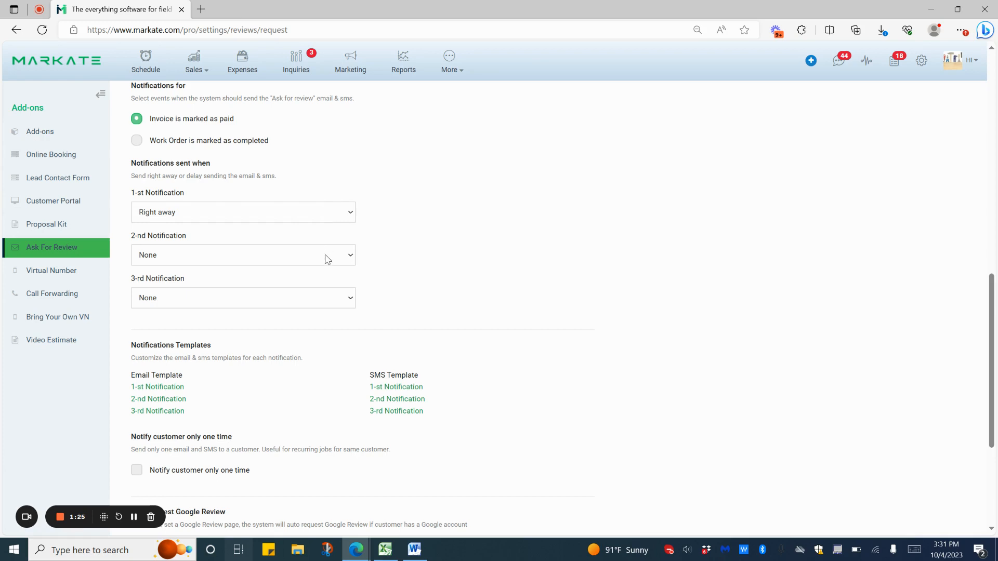
mouse_move(320, 291)
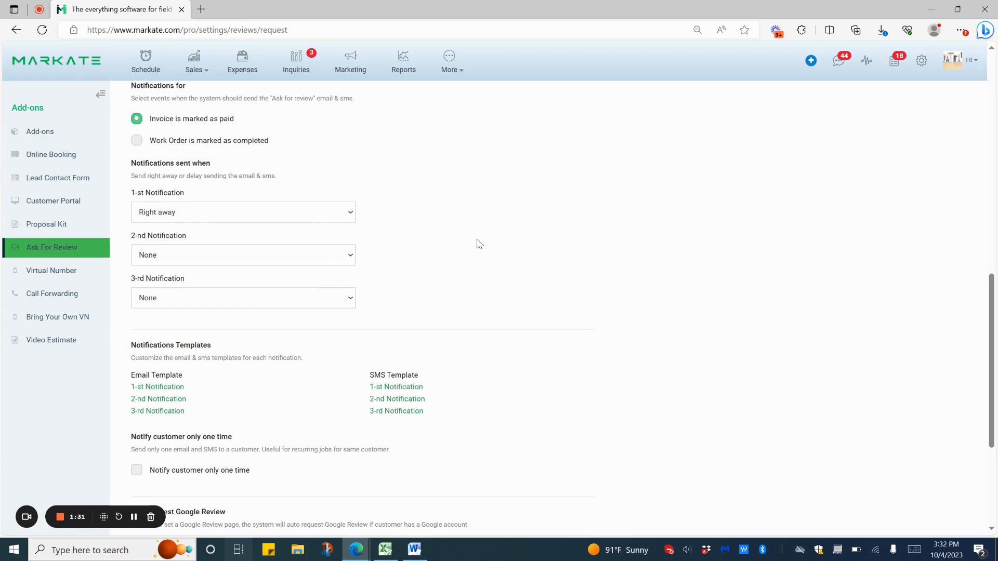
scroll("down", 3)
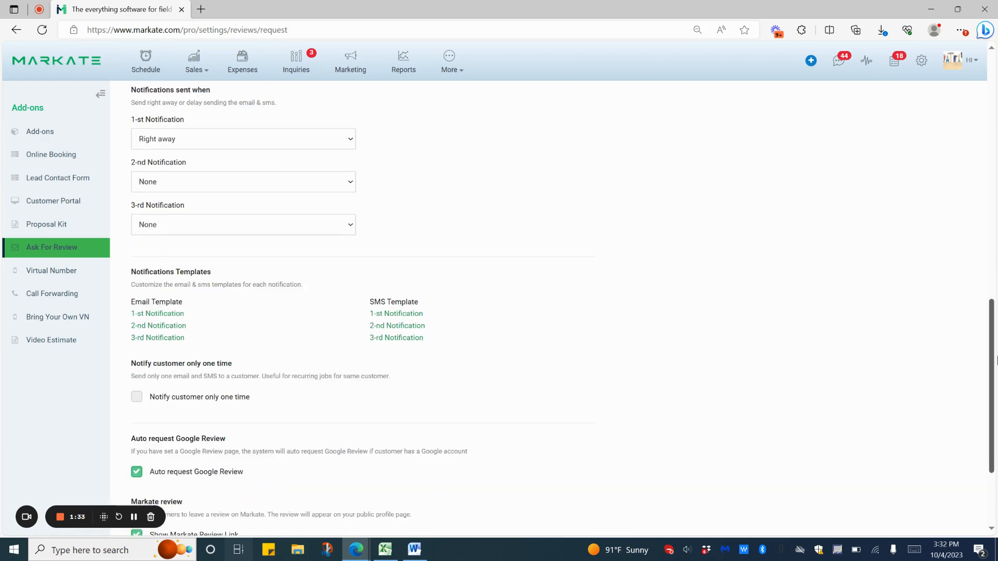
scroll("down", 3)
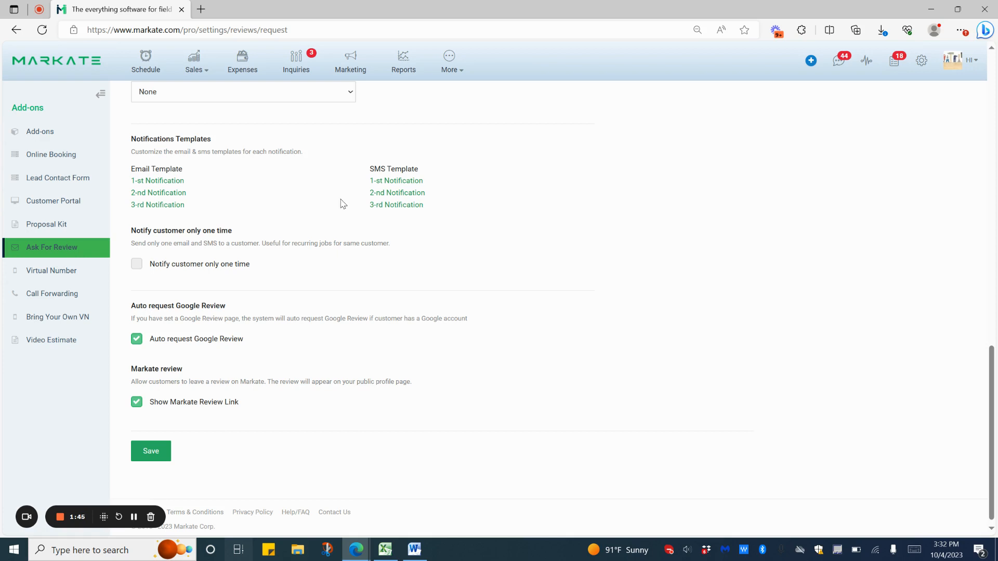
mouse_move(384, 346)
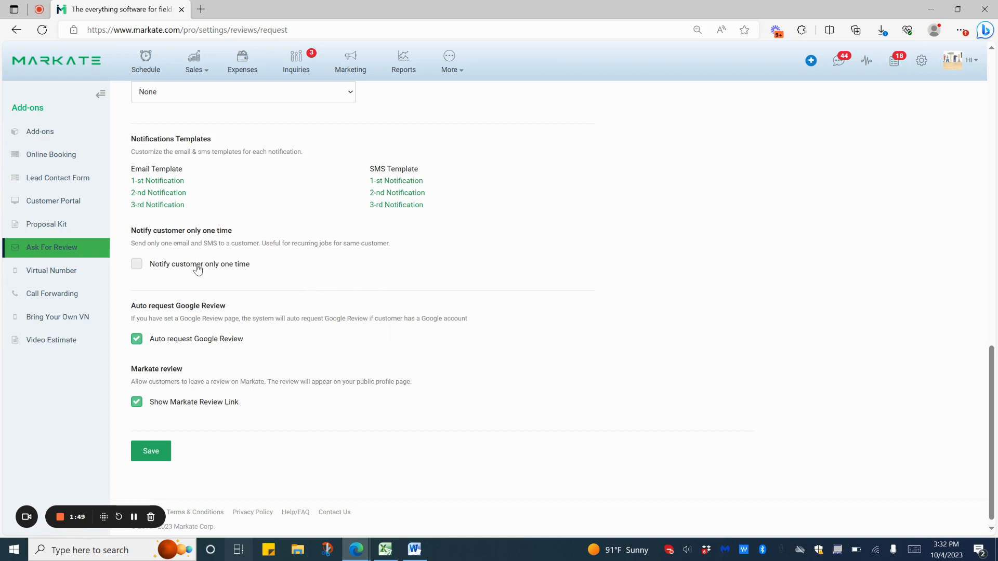
mouse_move(200, 278)
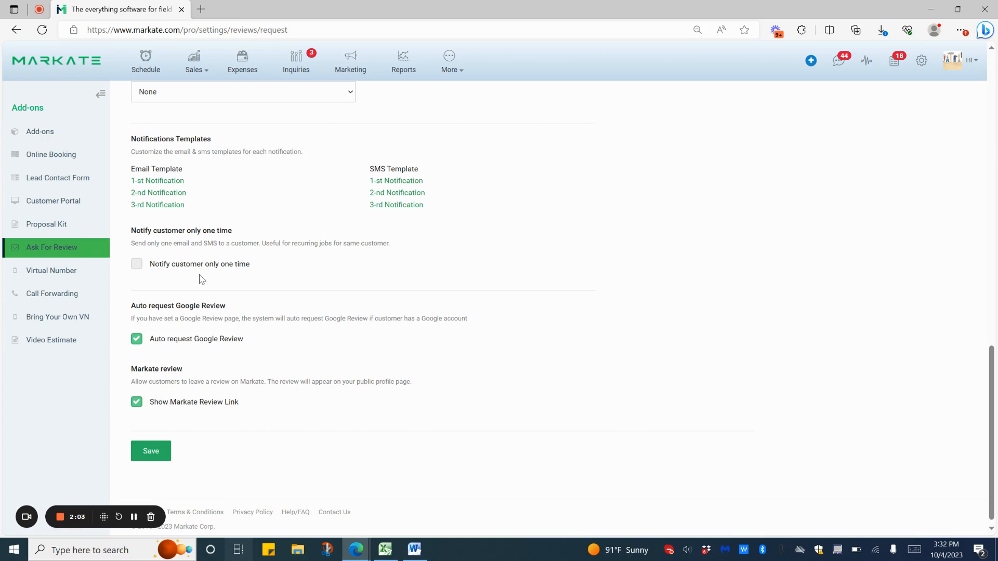
mouse_move(283, 358)
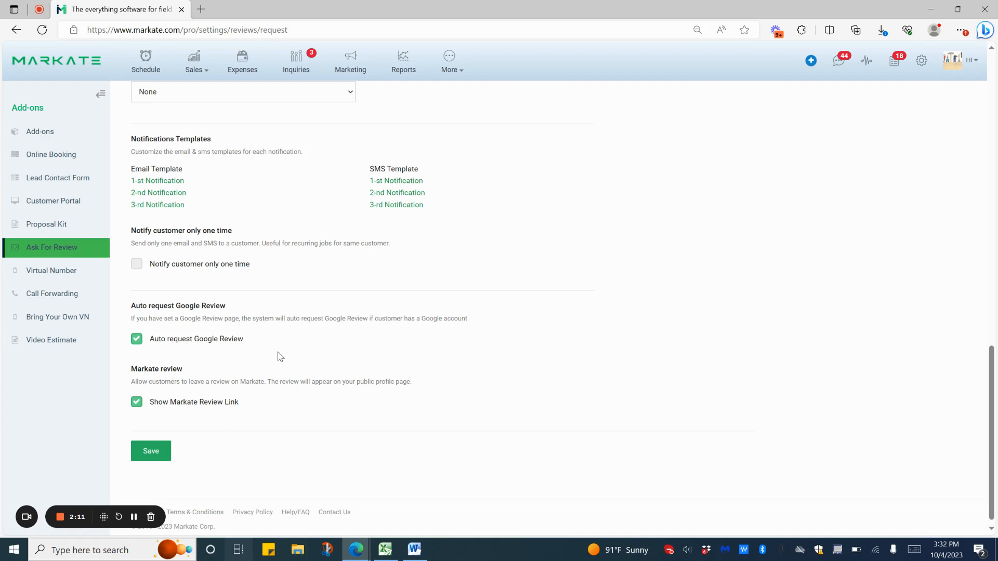
mouse_move(306, 401)
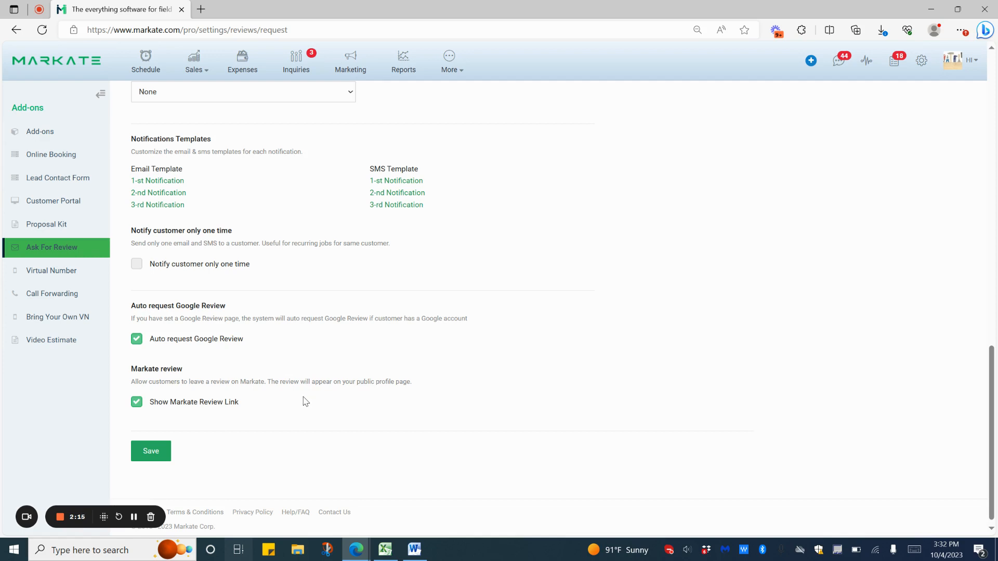
mouse_move(256, 408)
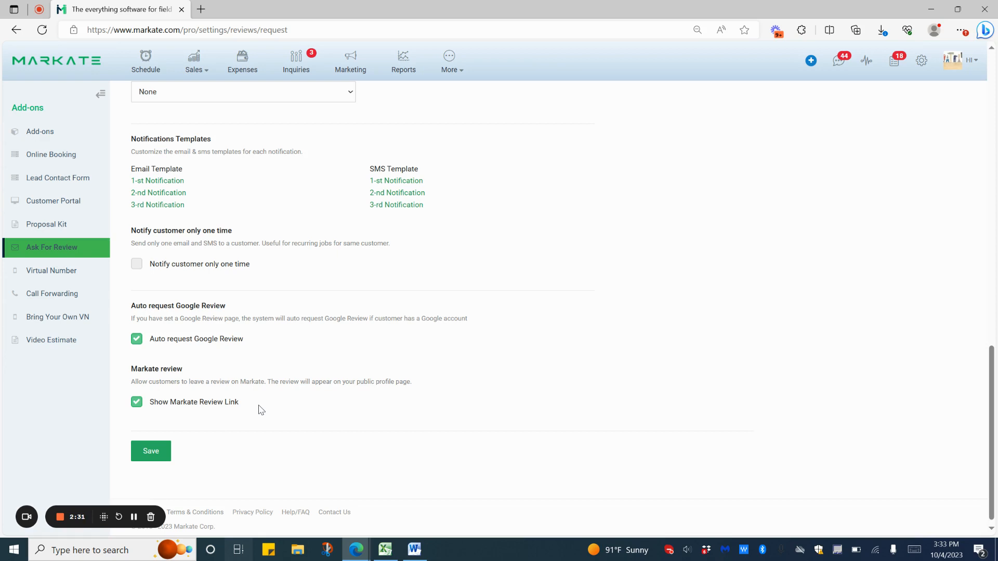
mouse_move(984, 381)
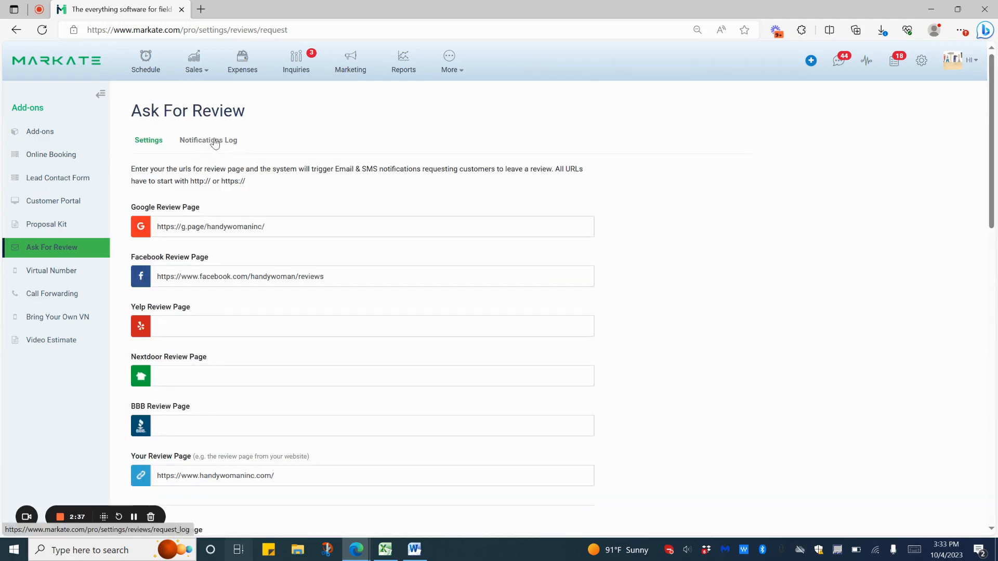
View the Ask For Review Notifications Log's Closed and In Queue tabs, confirming nothing is queued
left_click(208, 140)
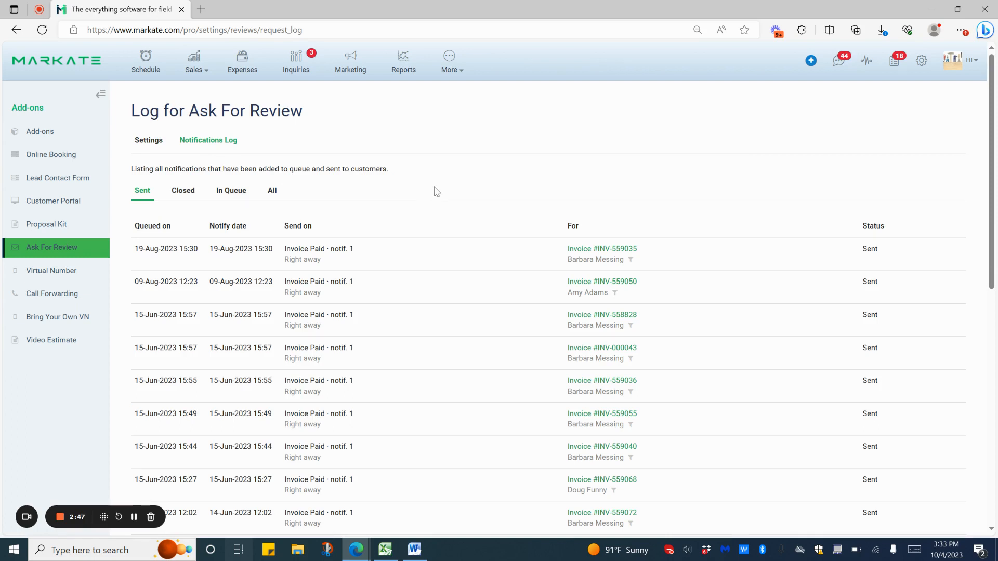
mouse_move(388, 188)
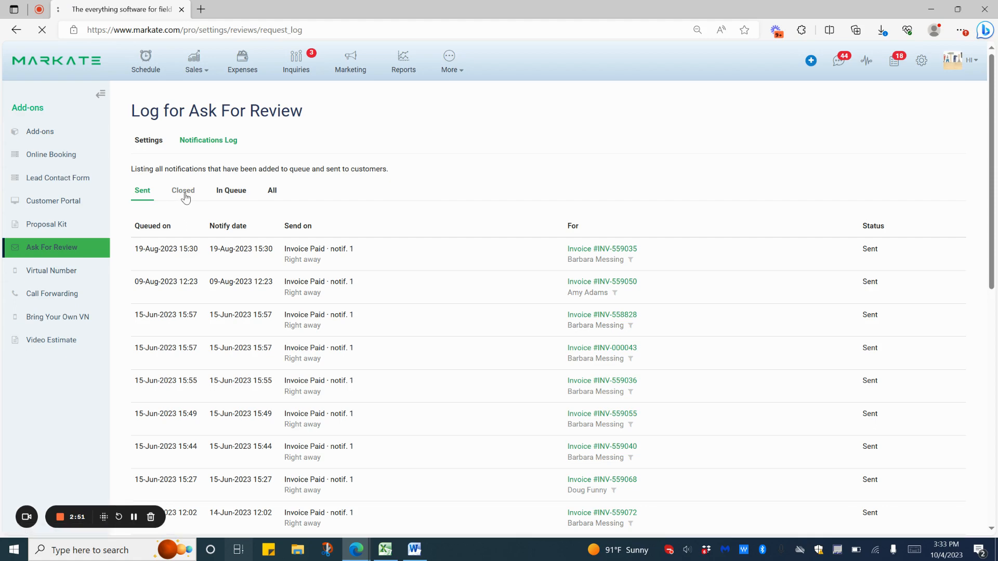
left_click(183, 190)
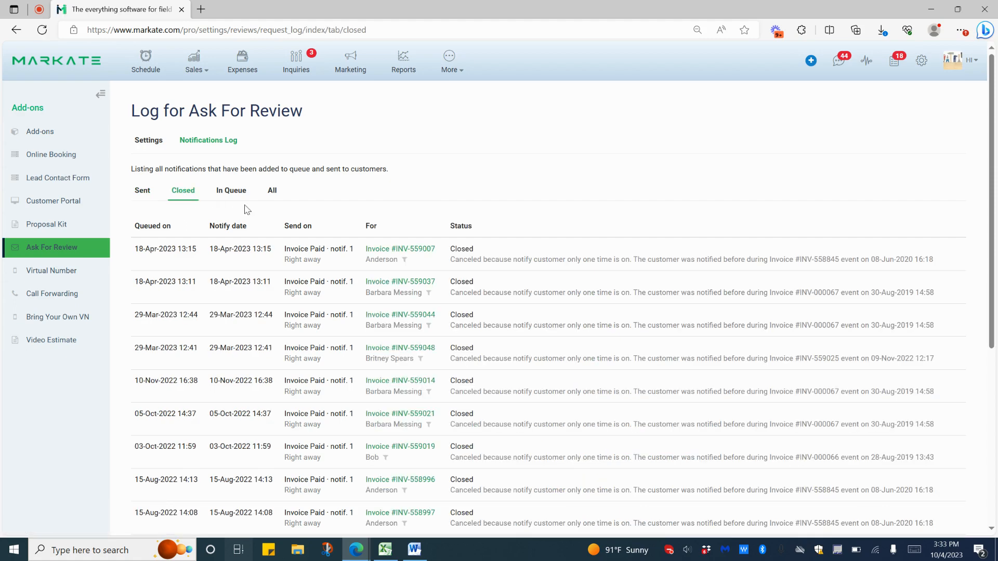
left_click(231, 190)
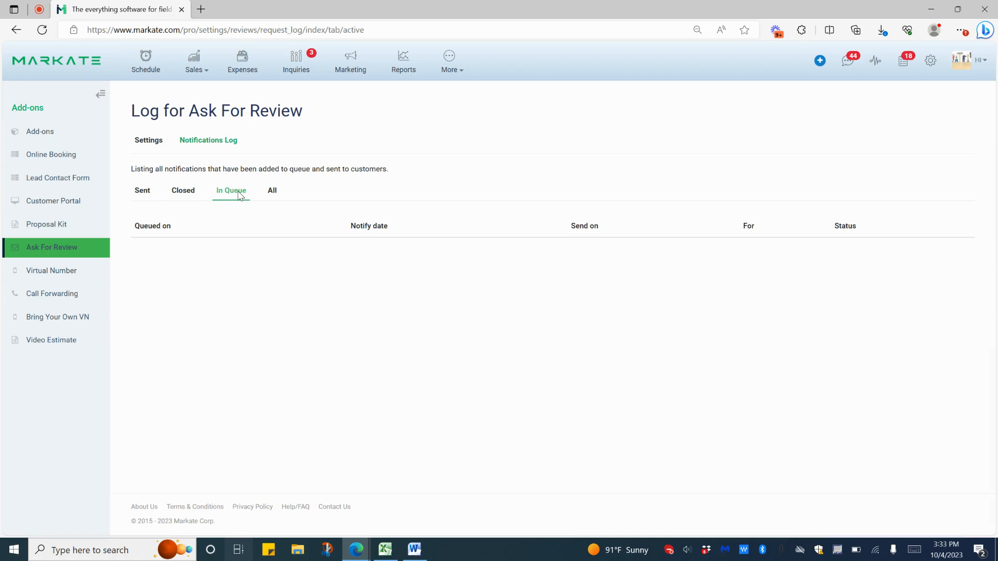